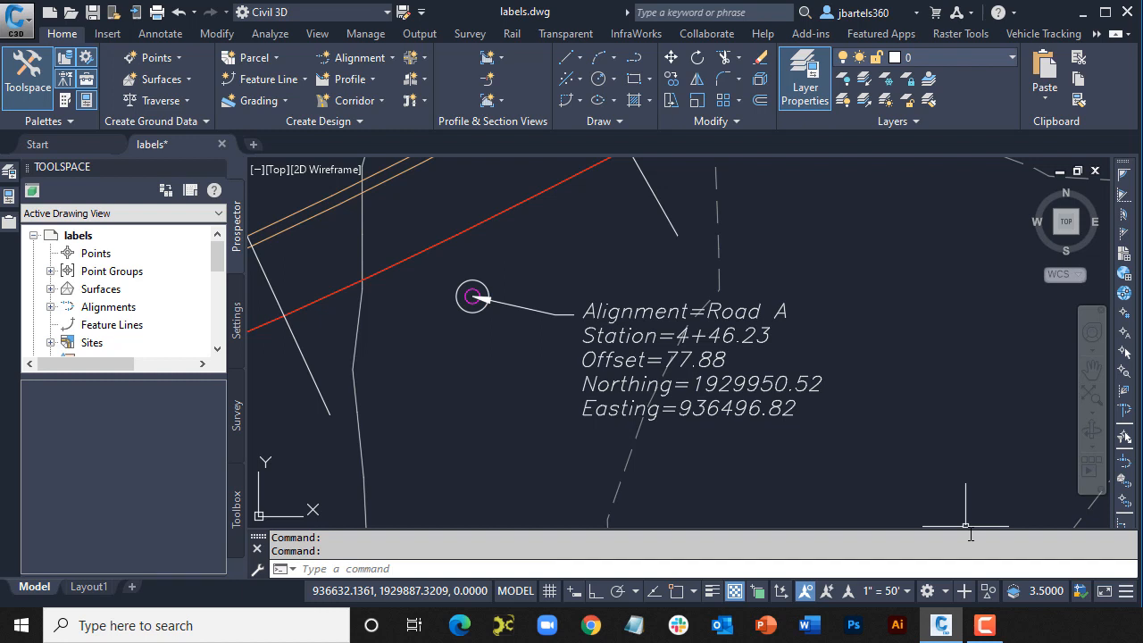
mouse_move(775, 470)
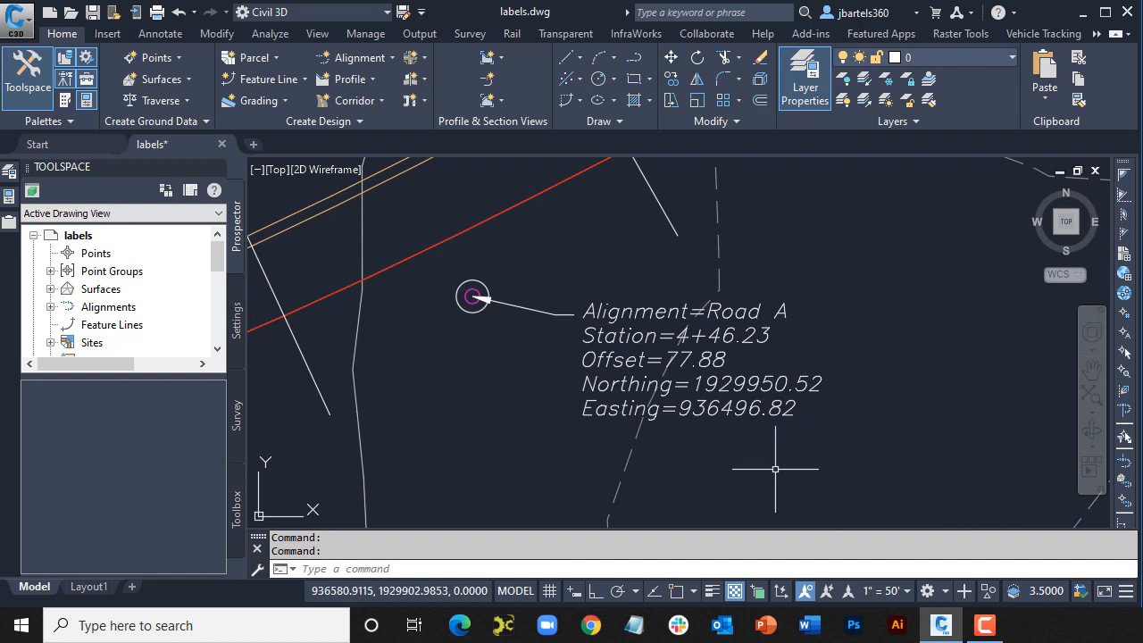
mouse_move(567, 368)
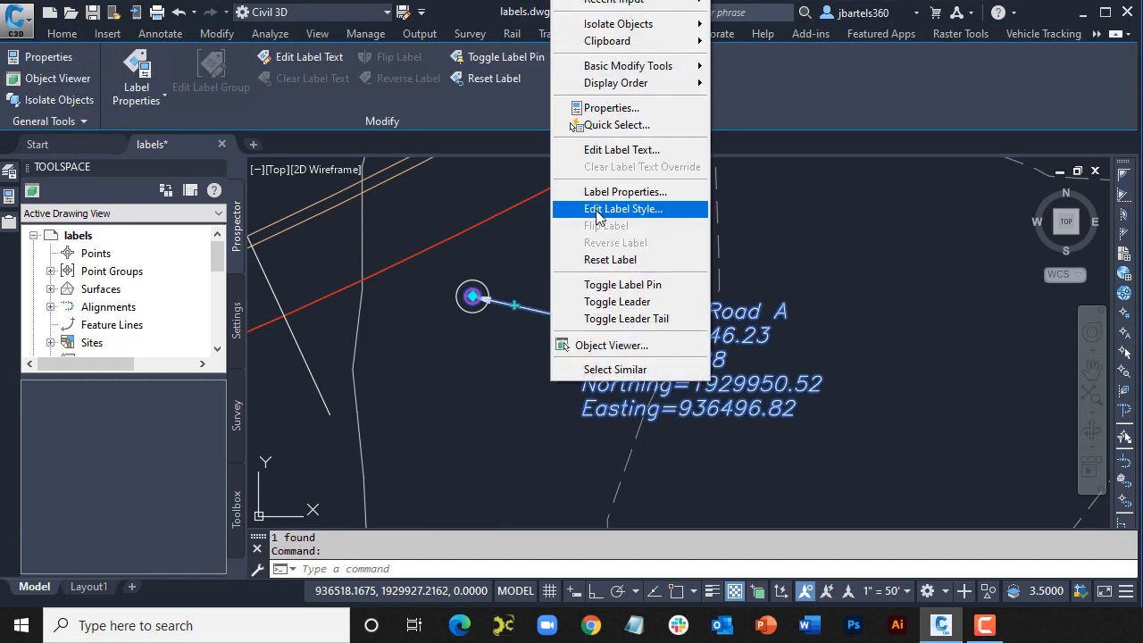
Step: Open the Standard station offset label style for editing, then minimize Civil 3D to the desktop
click(623, 208)
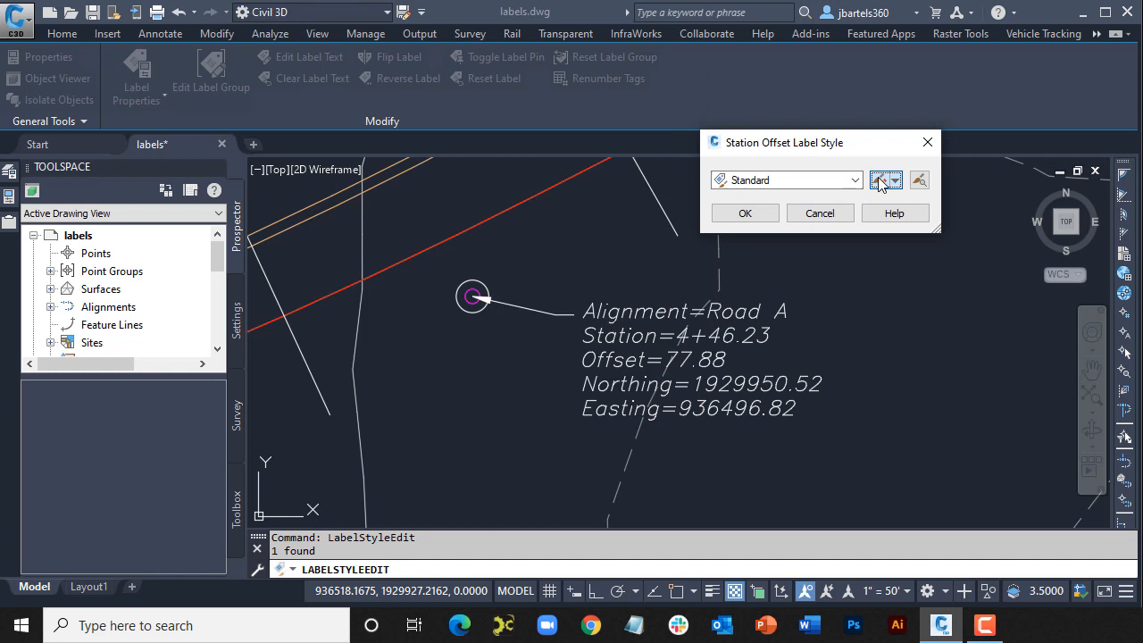
click(881, 180)
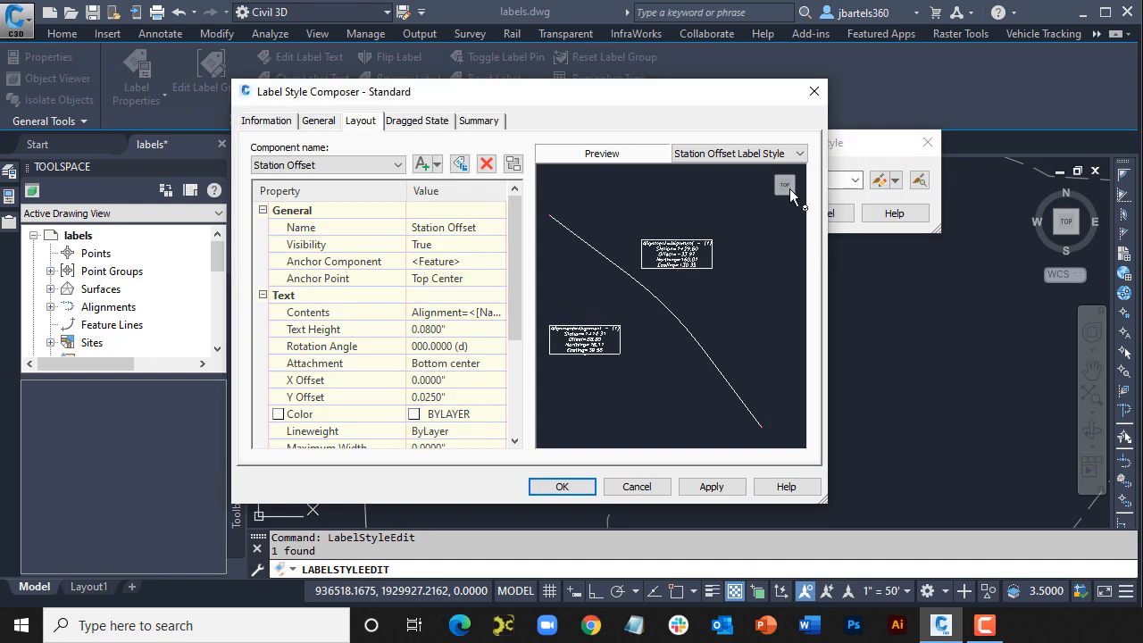
mouse_move(374, 178)
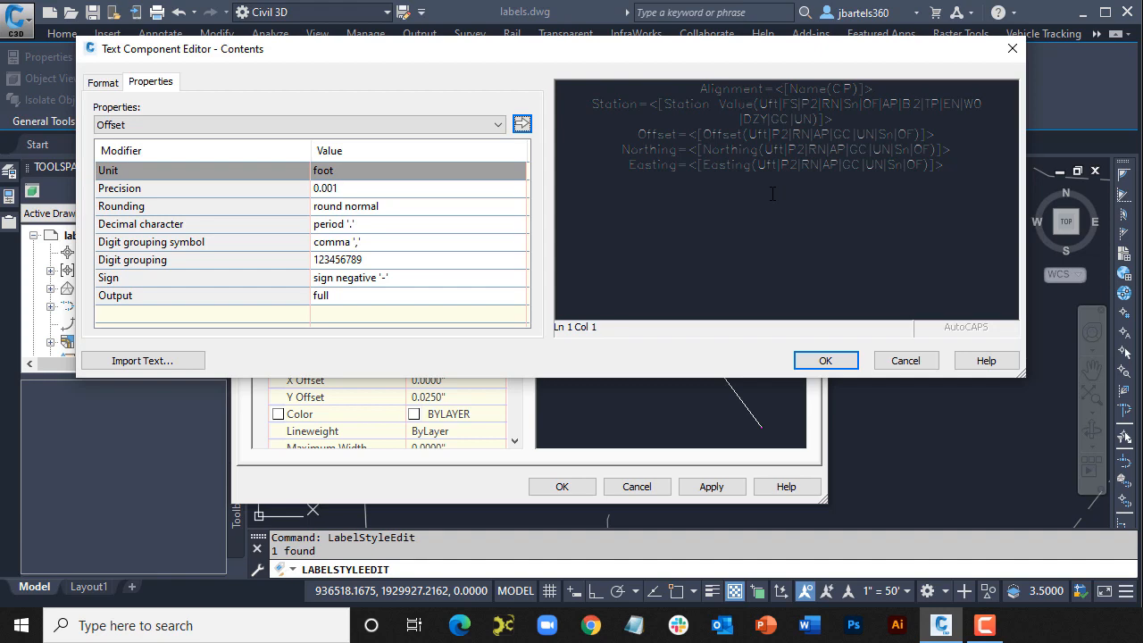
mouse_move(866, 152)
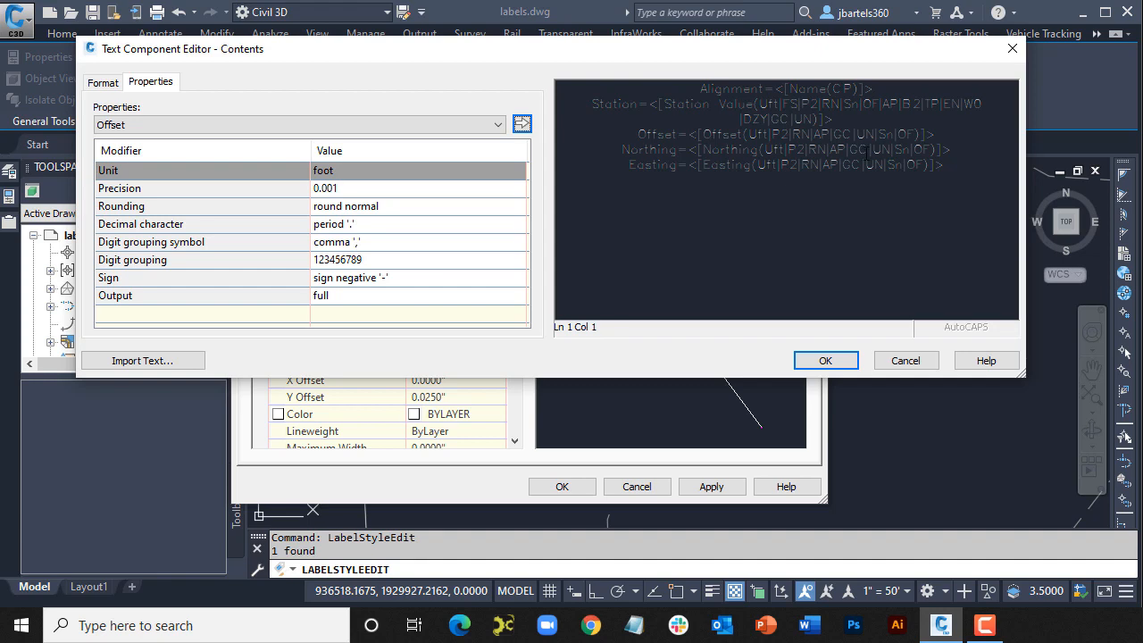
click(825, 360)
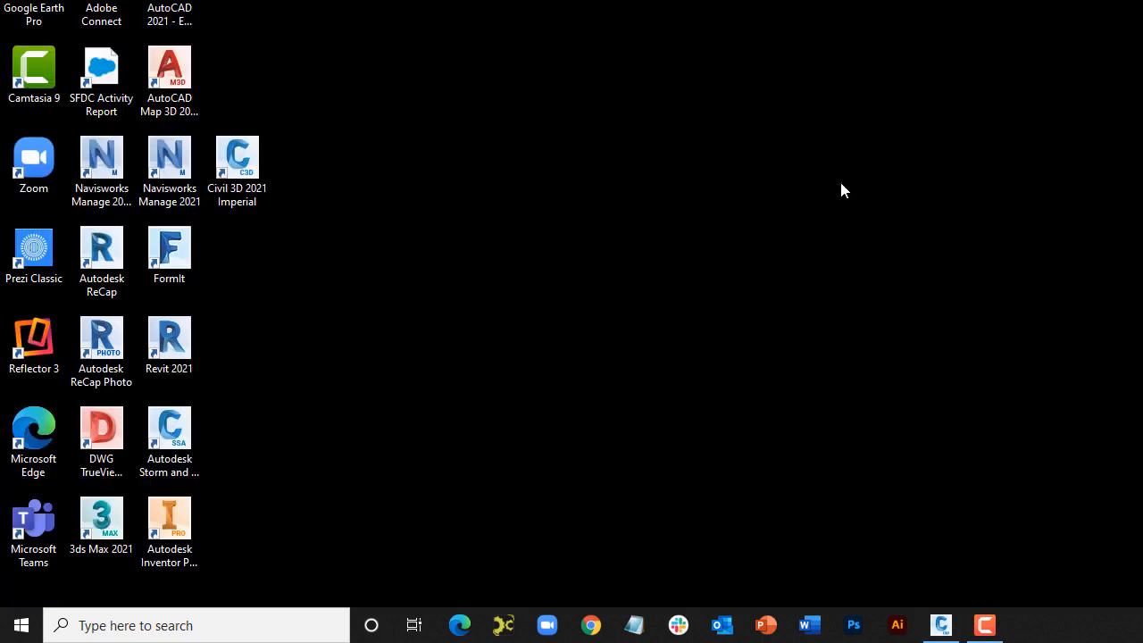
Step: Search Windows for 'clea', uncheck Turn on ClearType, and return to Civil 3D
click(178, 625)
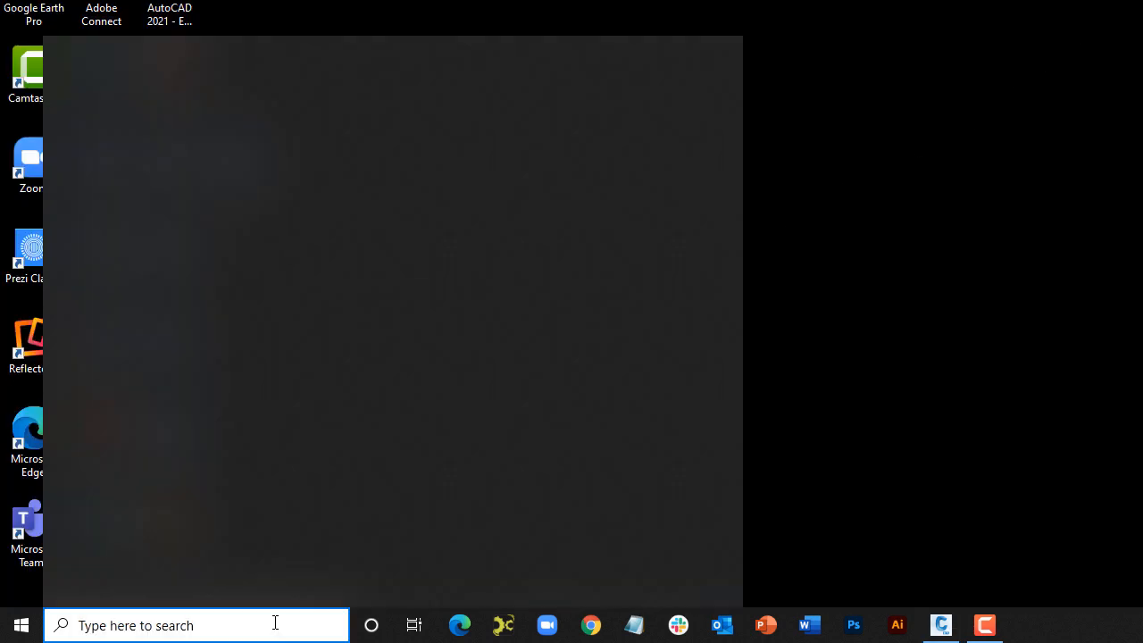
text(clea)
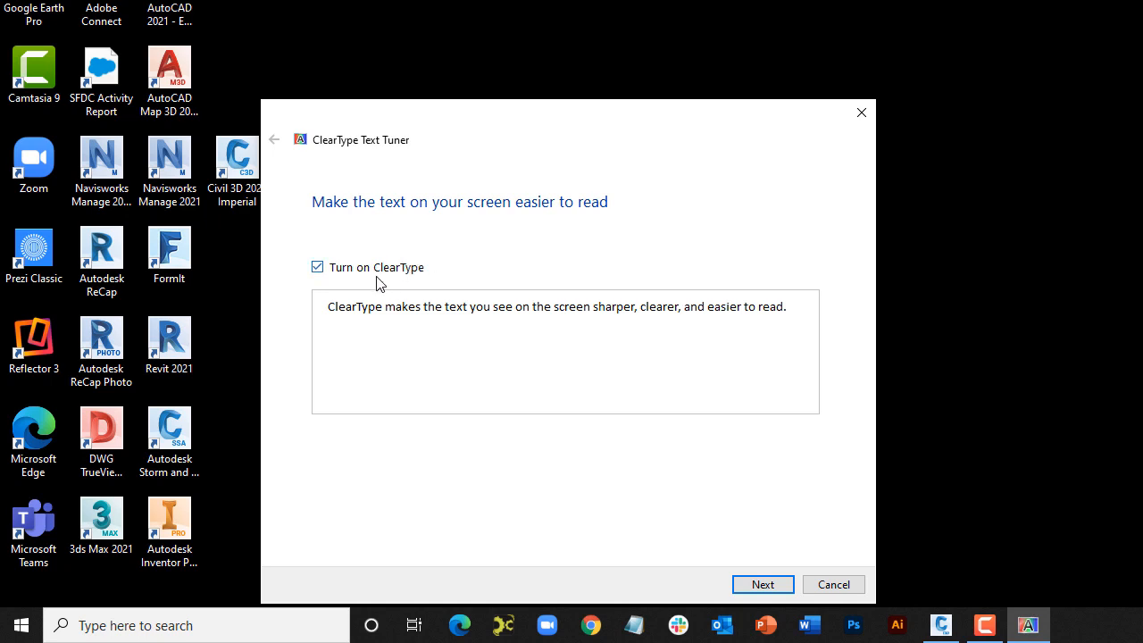
click(317, 267)
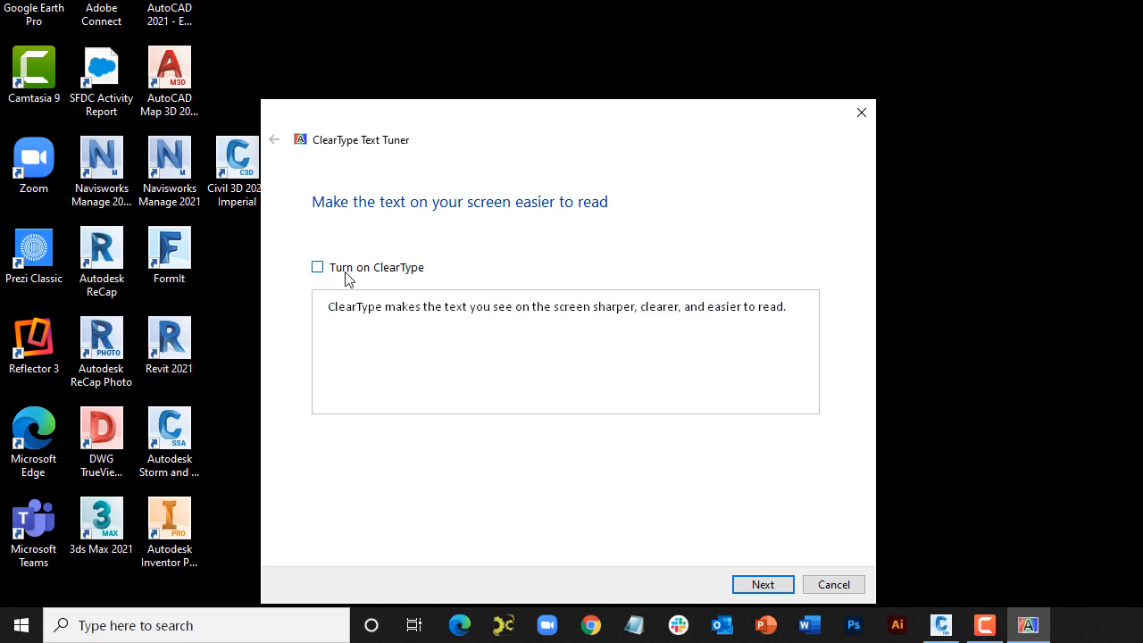
click(762, 584)
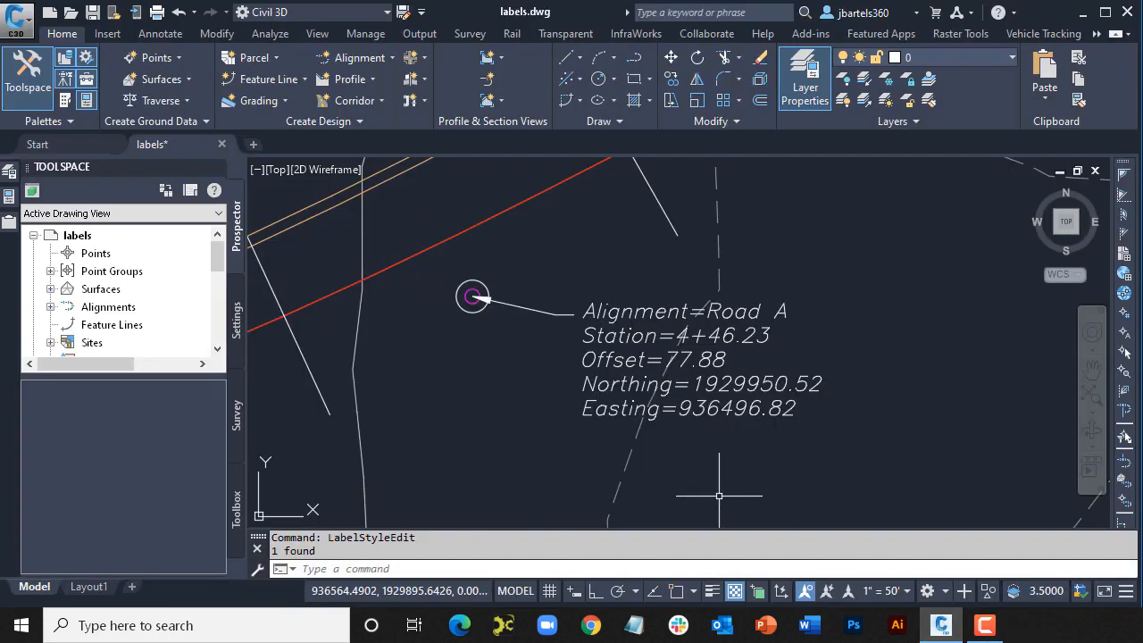
mouse_move(576, 394)
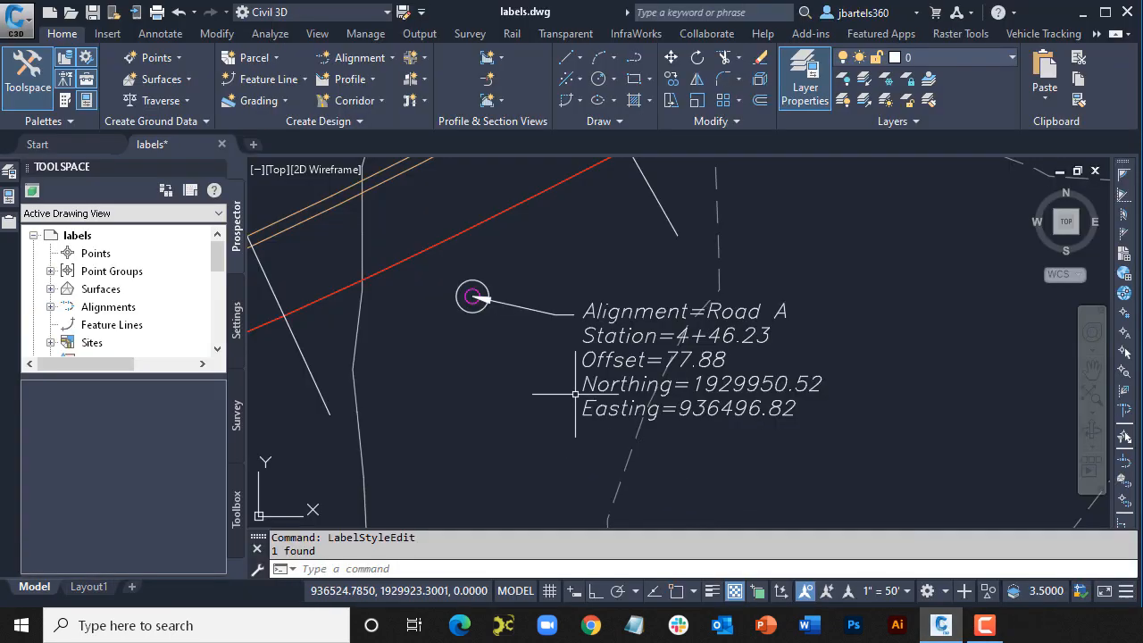
Step: Reopen the Text Component Editor for the station offset label's Contents property
right_click(473, 297)
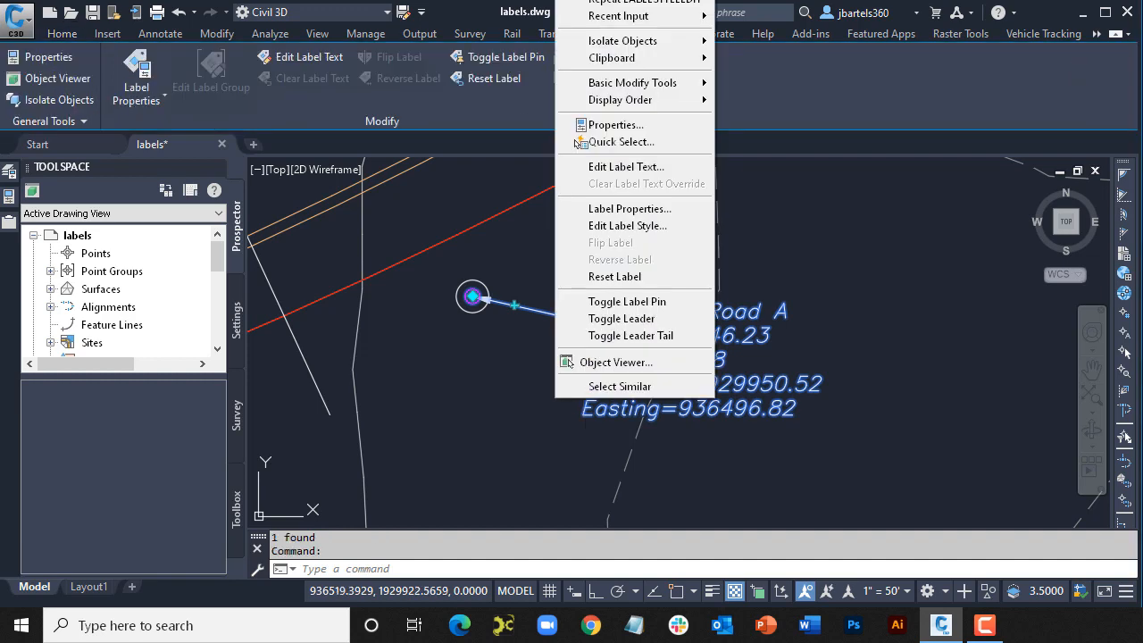
click(626, 225)
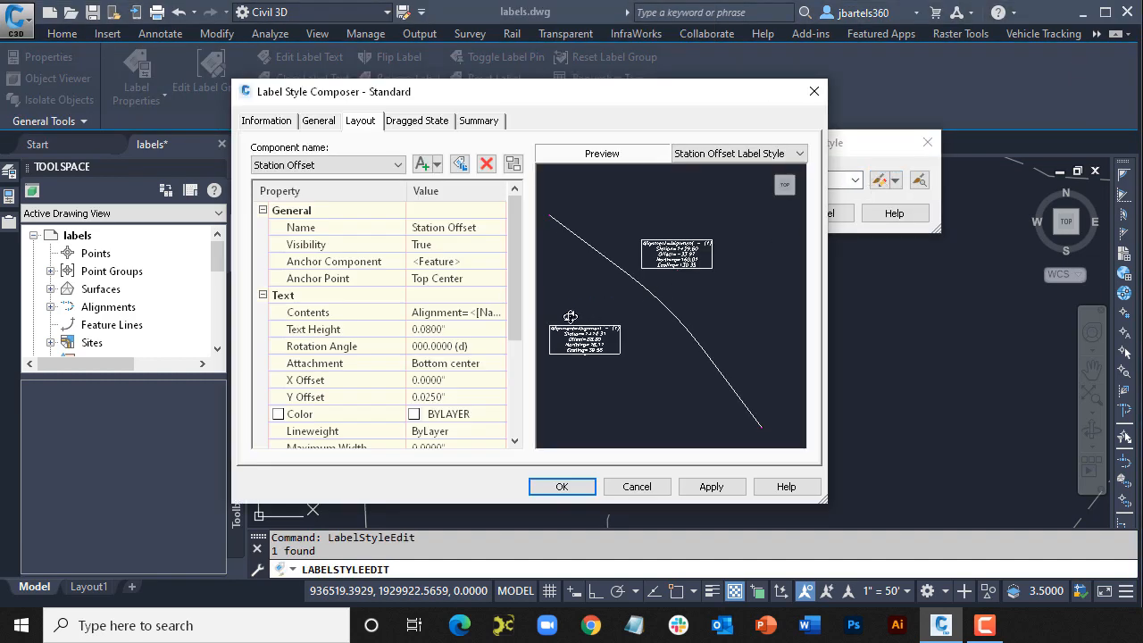
click(339, 311)
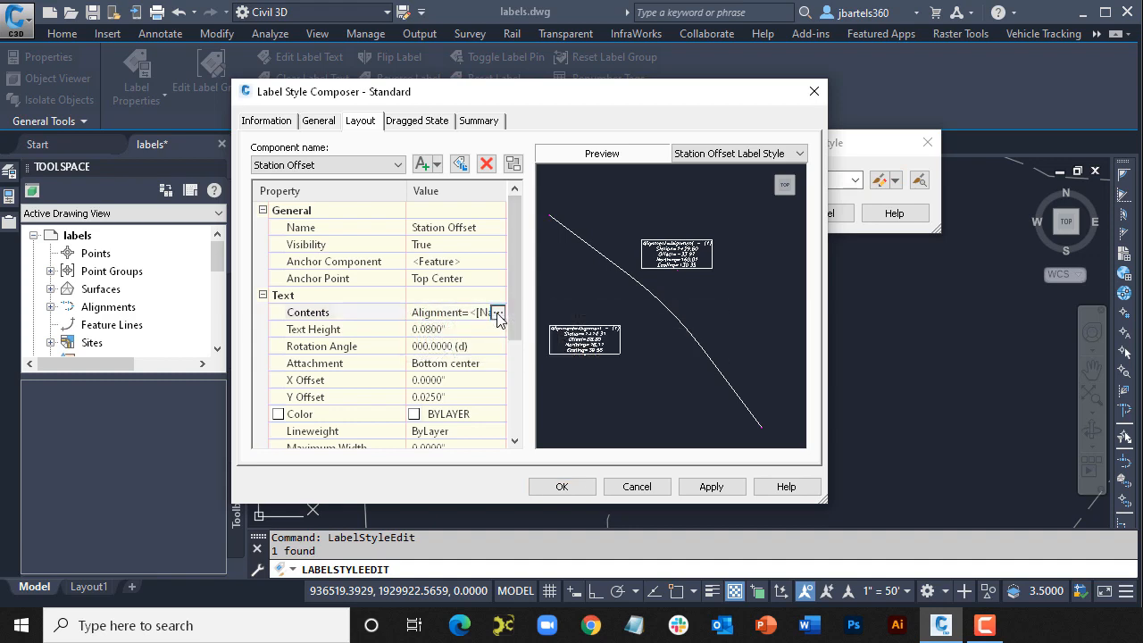
click(498, 312)
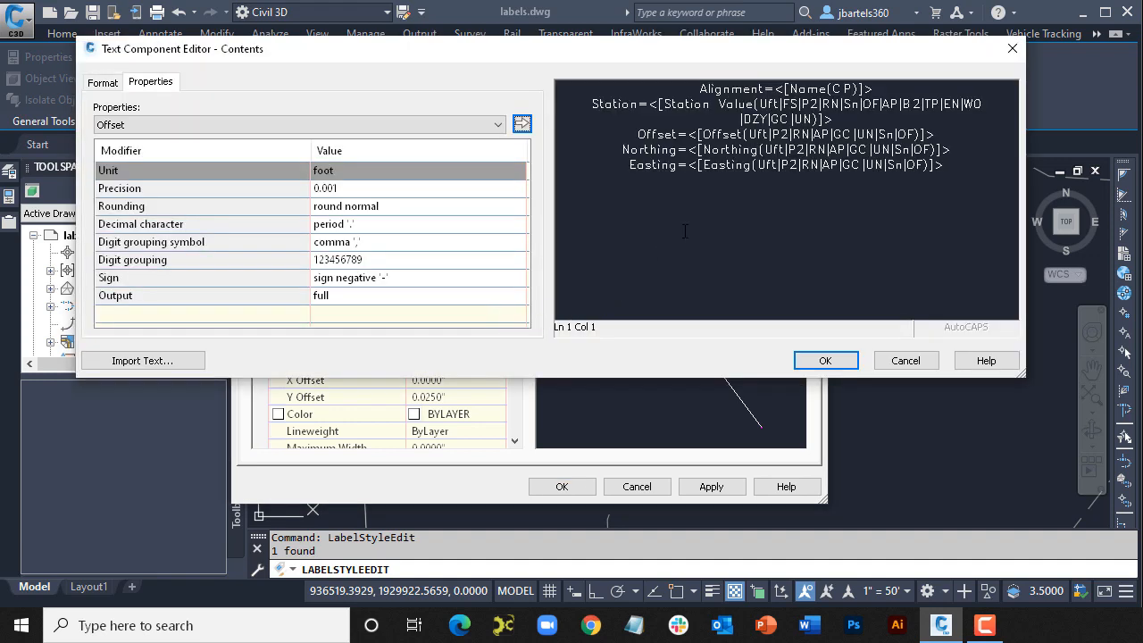